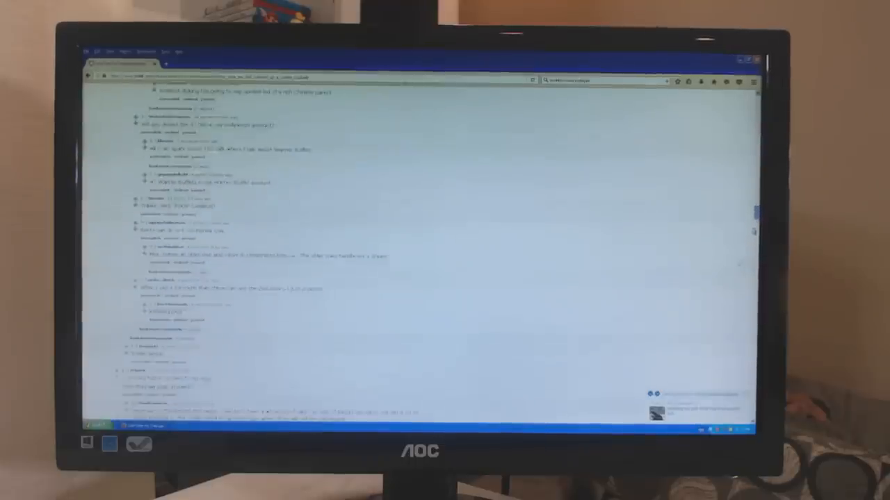
scroll("down", 3)
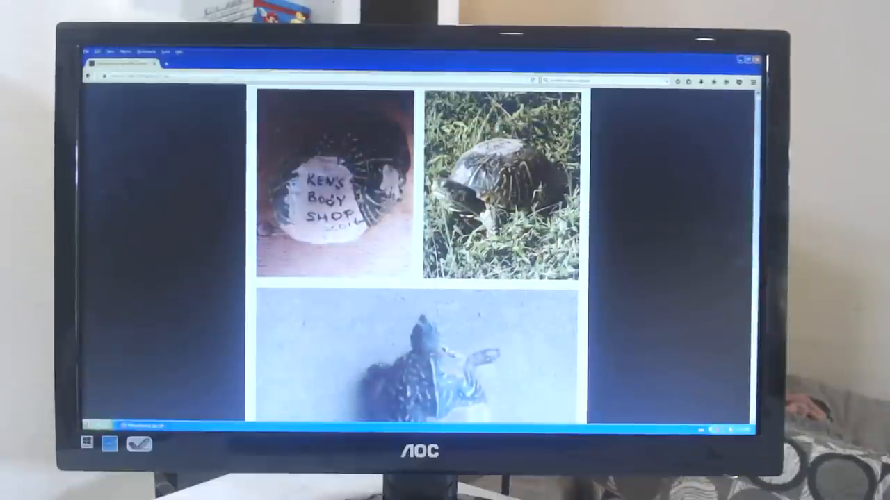
scroll("down", 3)
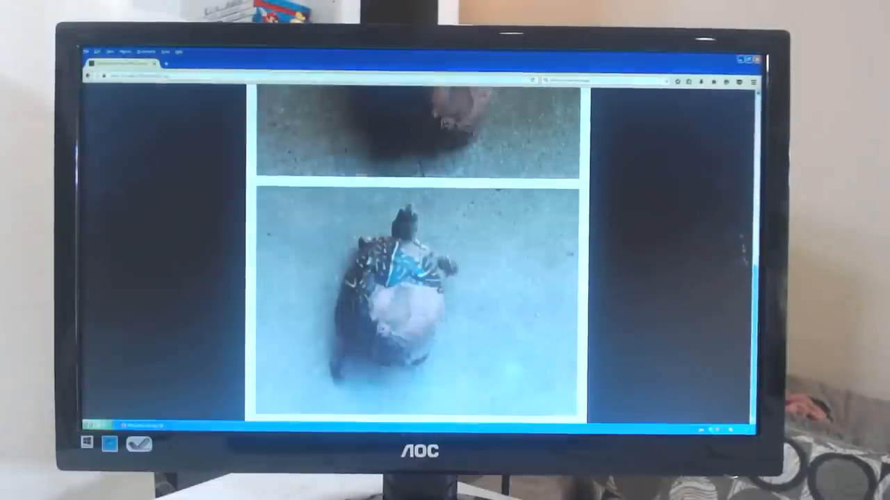